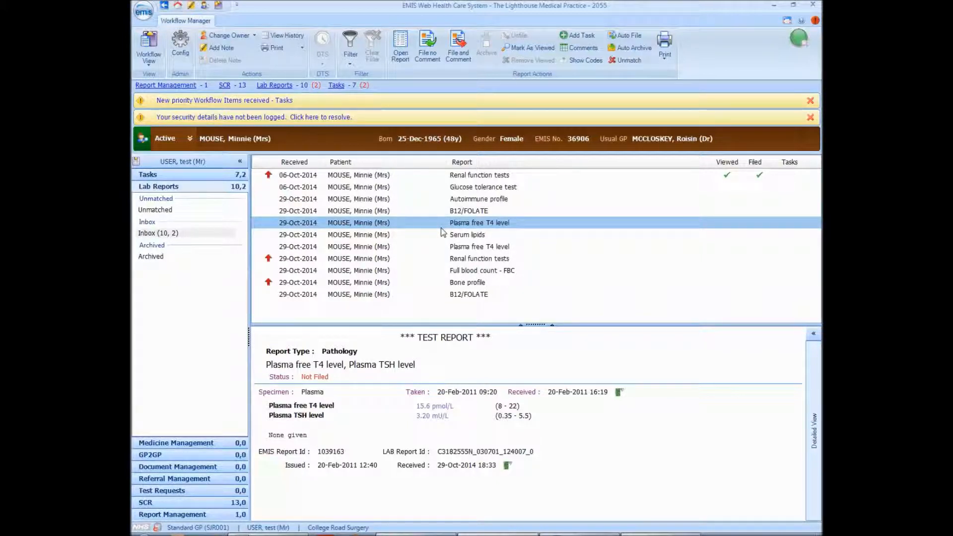
Step: File the Plasma free T4 level report with no comment
click(457, 44)
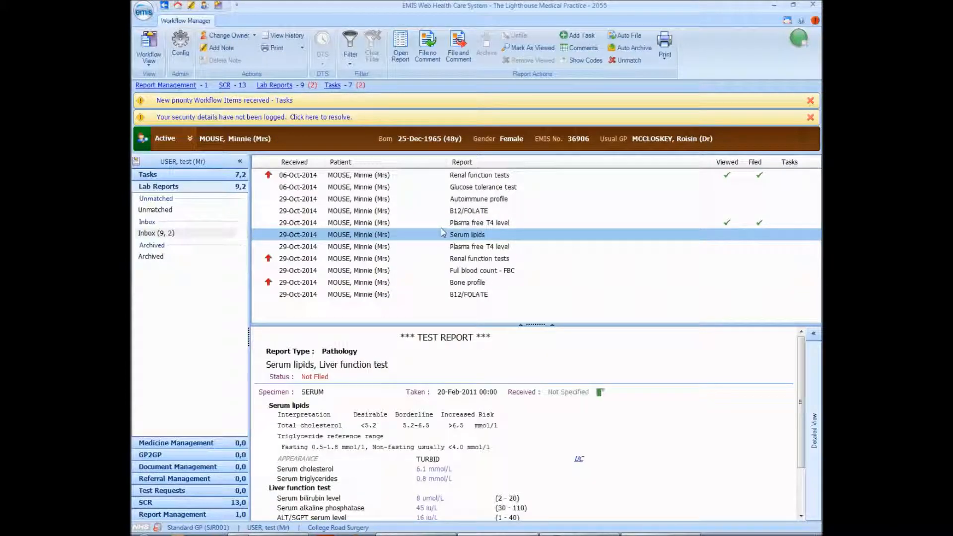
click(479, 222)
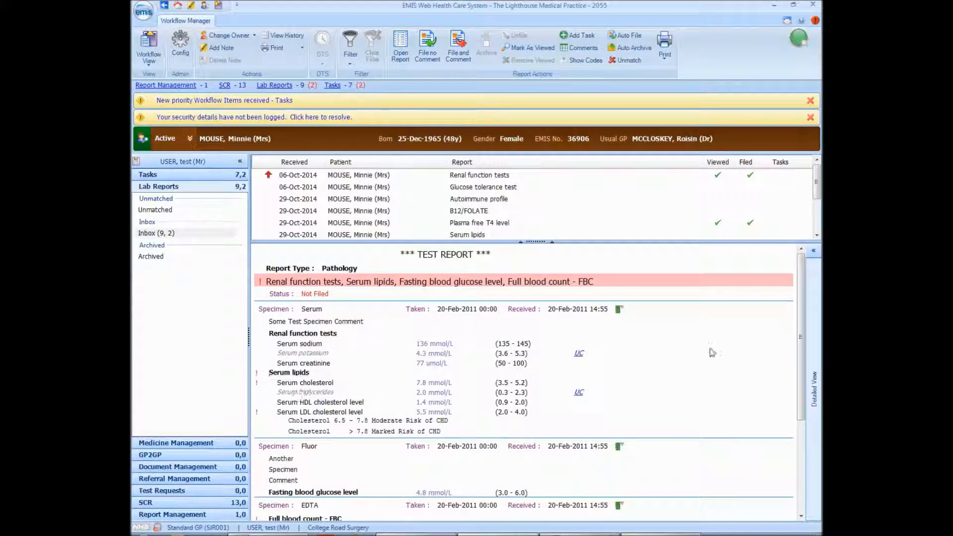
Step: Scroll the renal, lipids, fasting glucose and FBC report preview through to the end
scroll(down, 3)
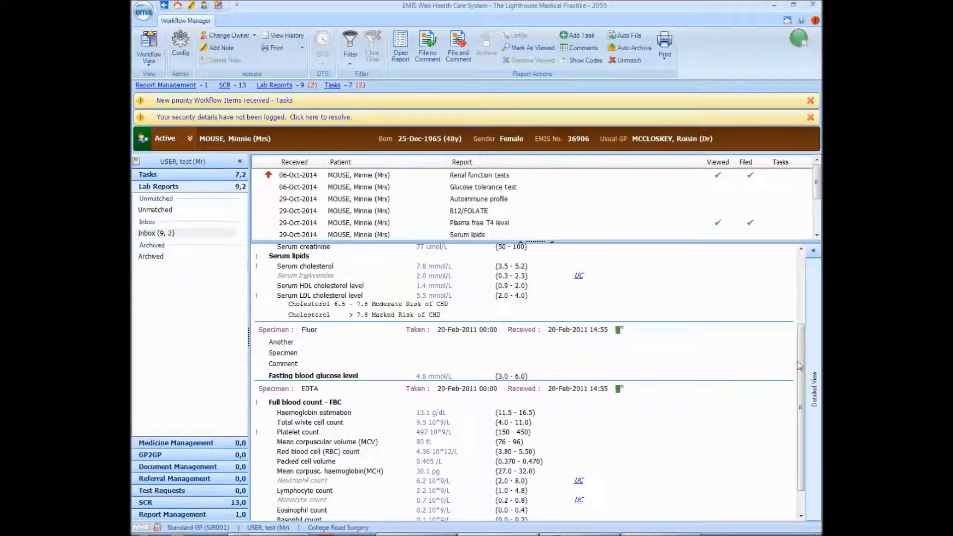
scroll(down, 3)
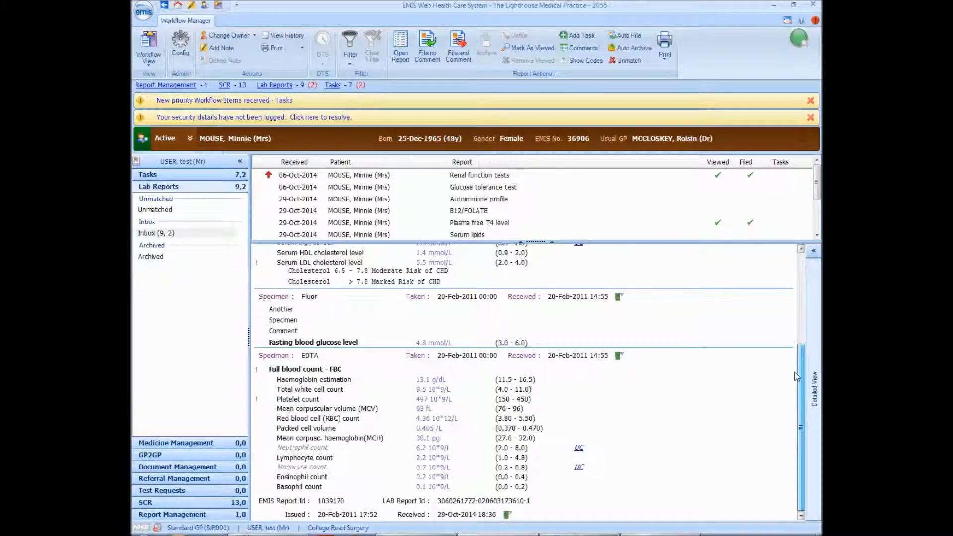
mouse_move(796, 402)
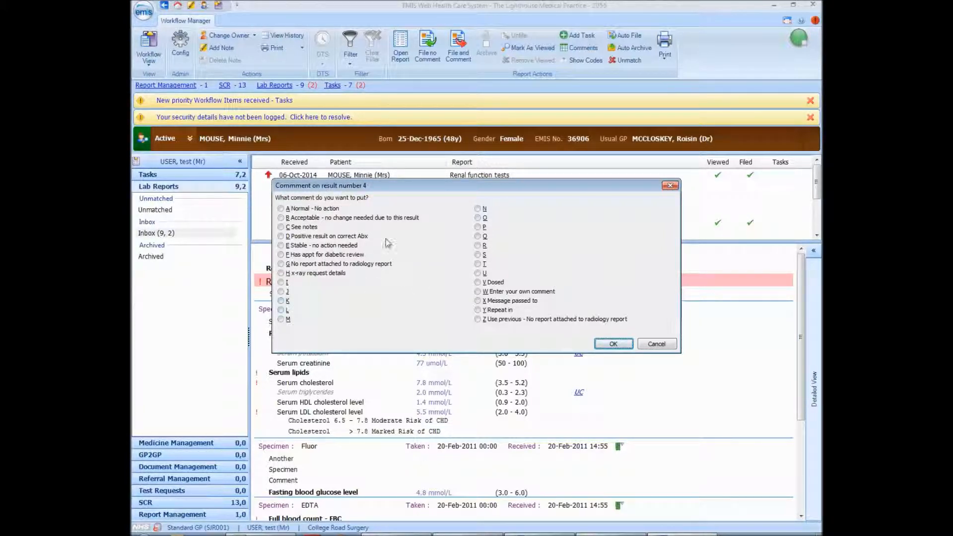
mouse_move(473, 219)
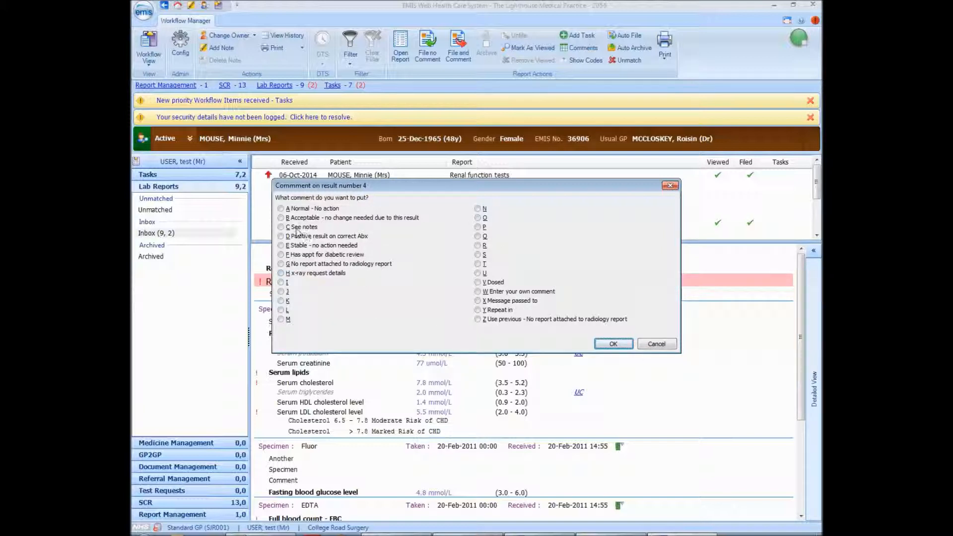
Step: Mark result 4 as Acceptable and add a custom known high cholesterol comment to result 2
click(281, 218)
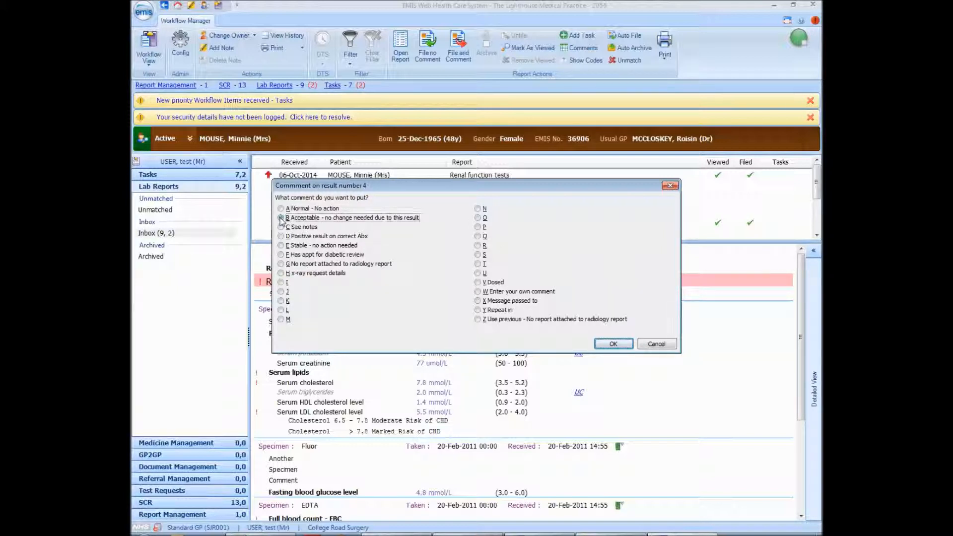
click(281, 217)
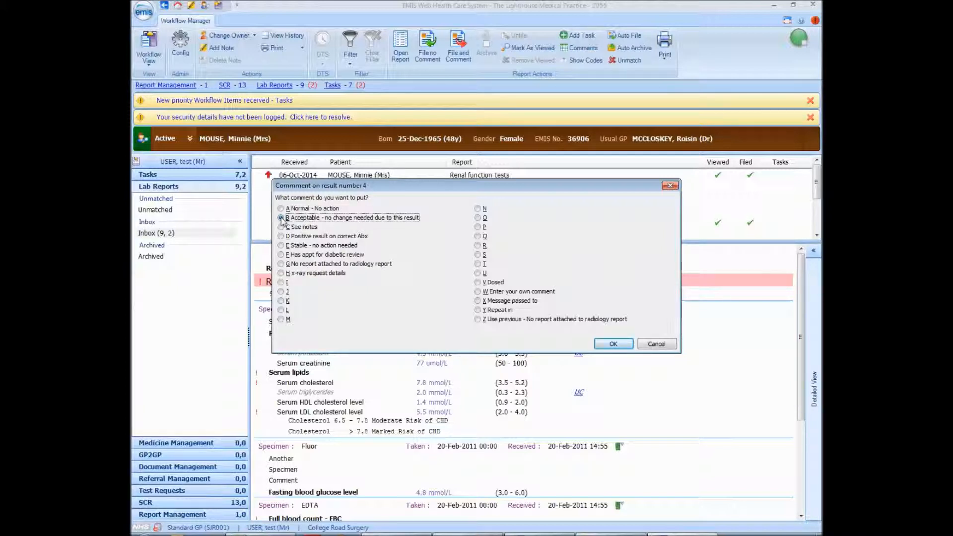
click(613, 343)
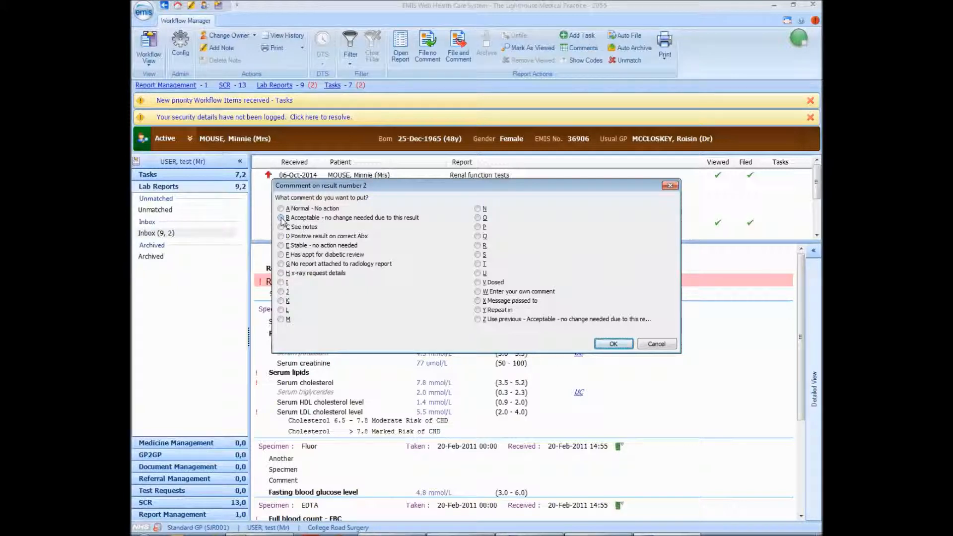
click(477, 291)
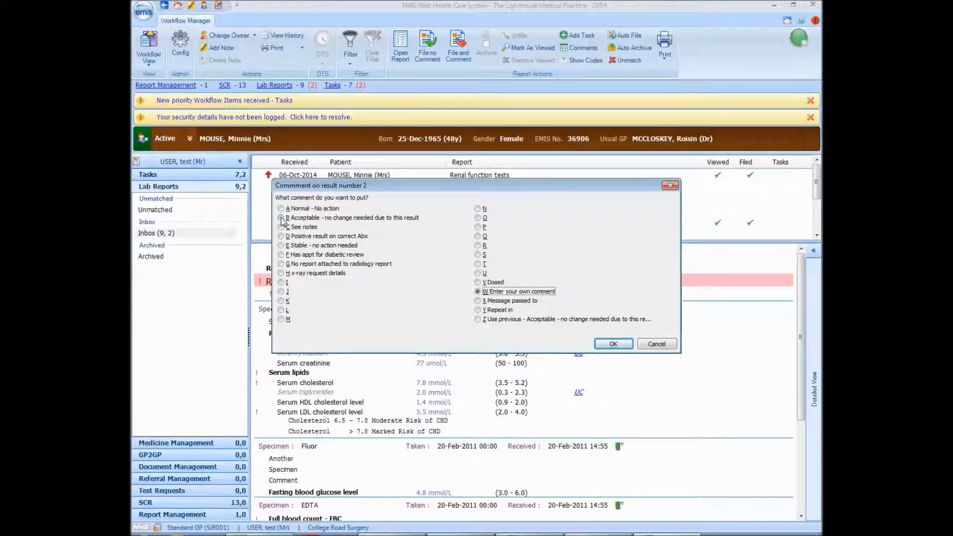
click(612, 344)
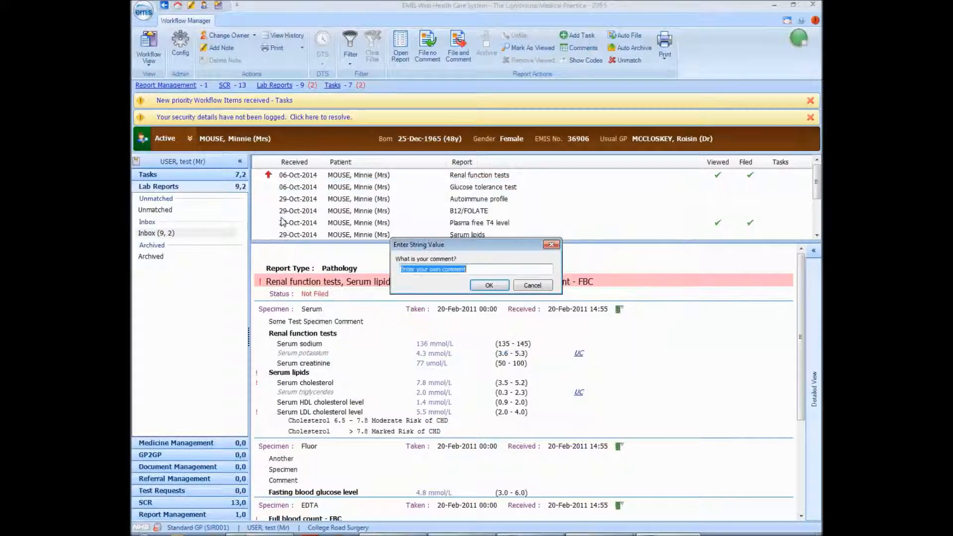
text(this is fine - known hig)
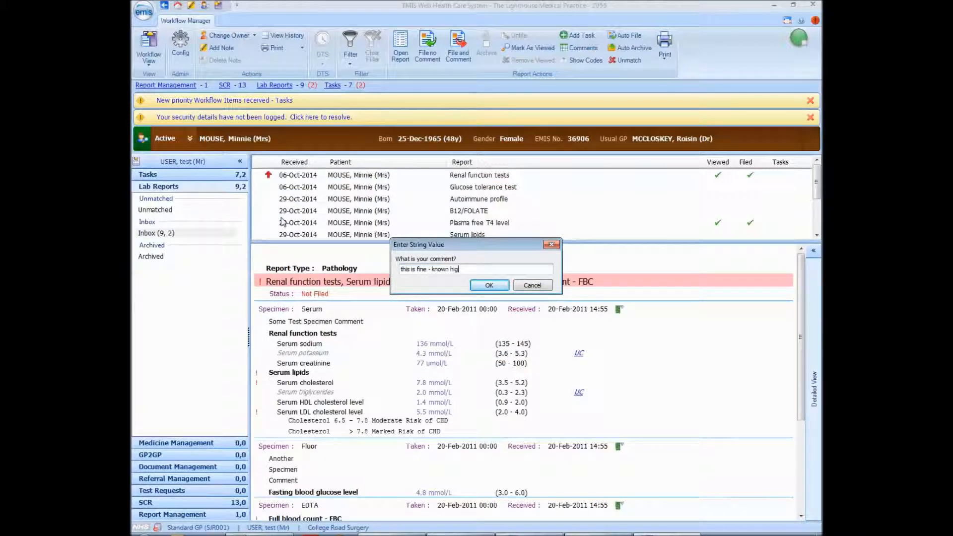
click(489, 285)
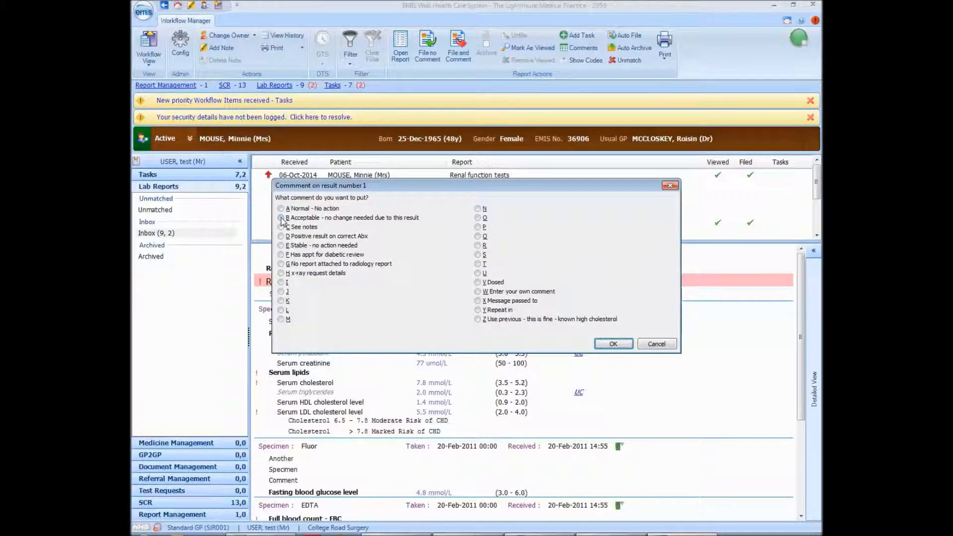
Step: Record 'message passed to user test' on result 1 and 'repeat in 6m' on result 3
click(478, 300)
text(user)
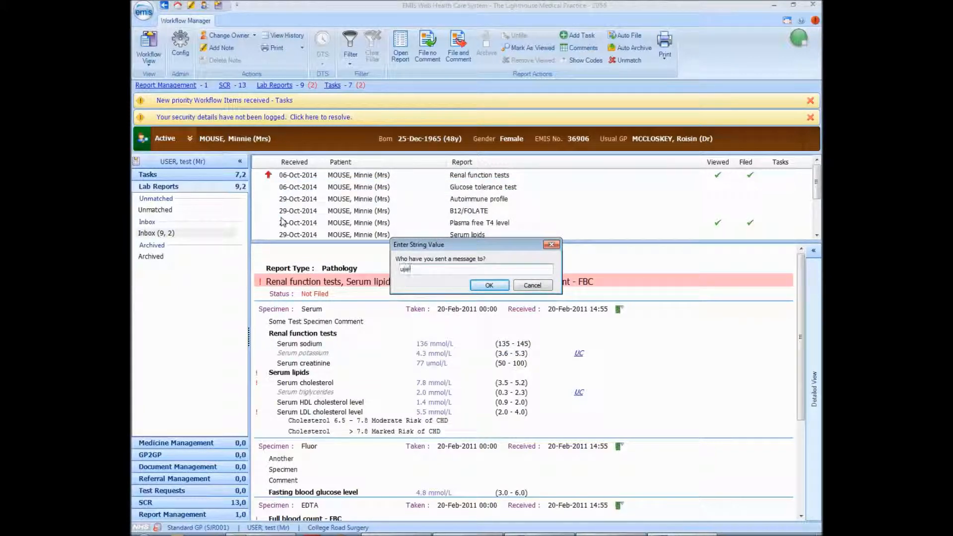
click(488, 285)
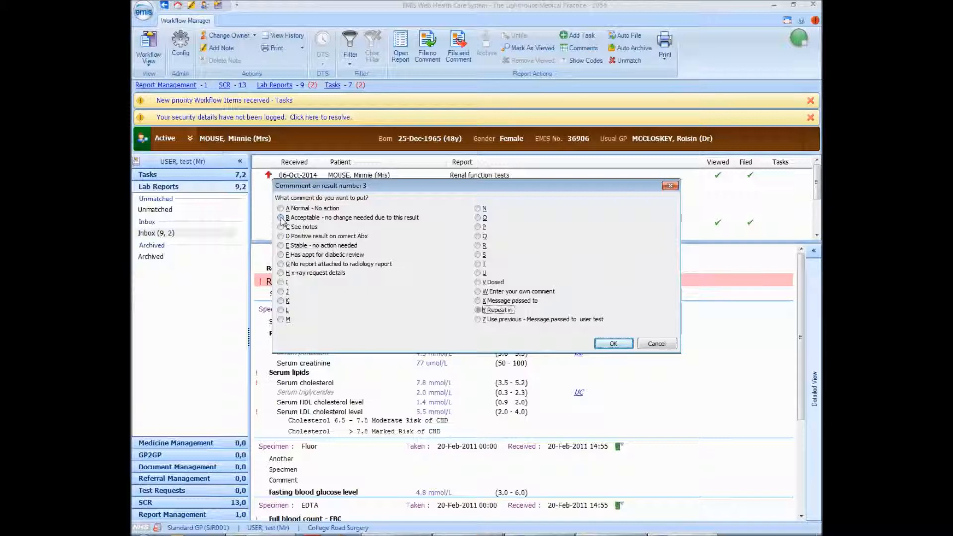
click(477, 310)
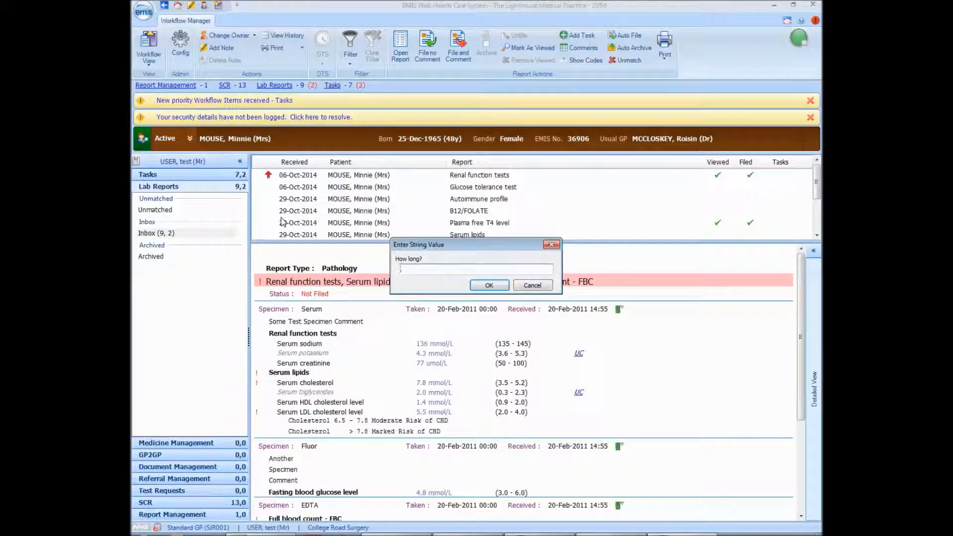
click(488, 285)
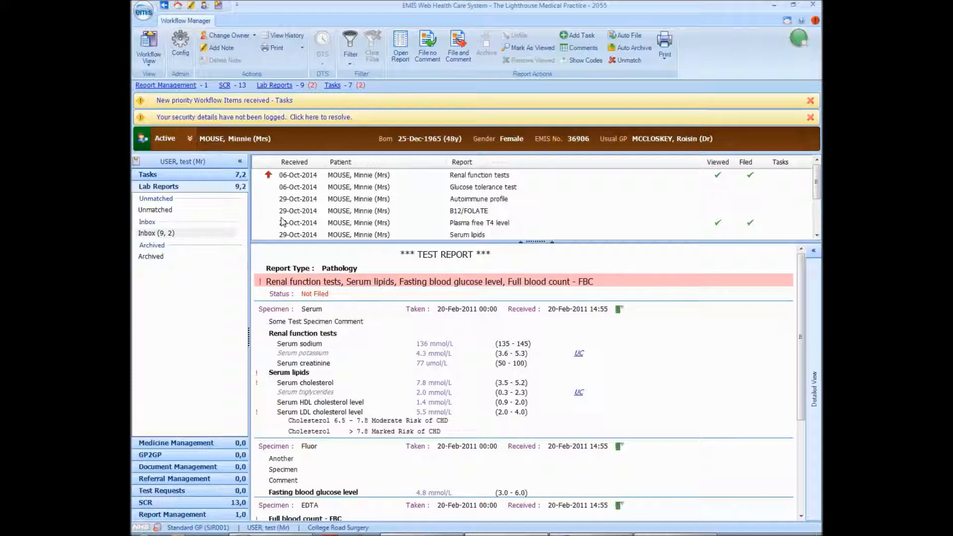
click(457, 46)
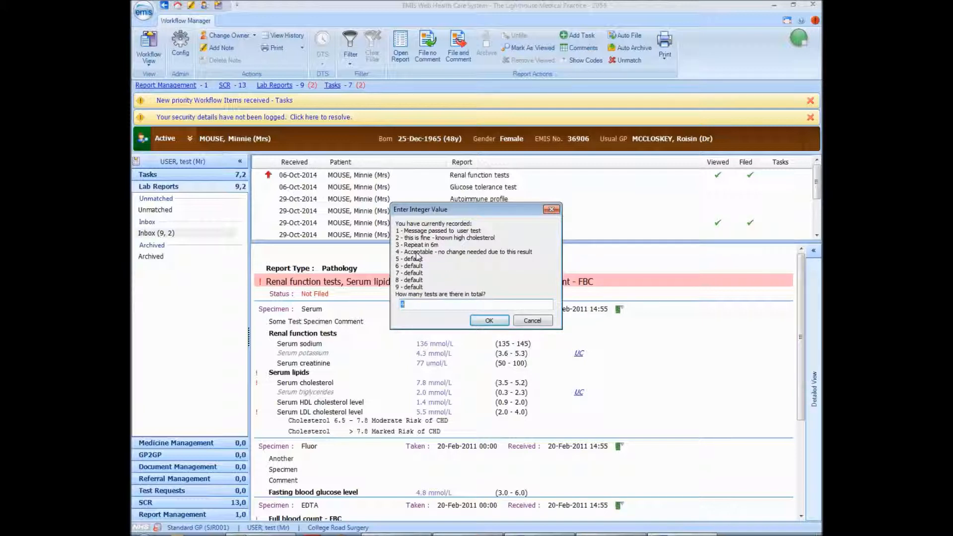
mouse_move(398, 314)
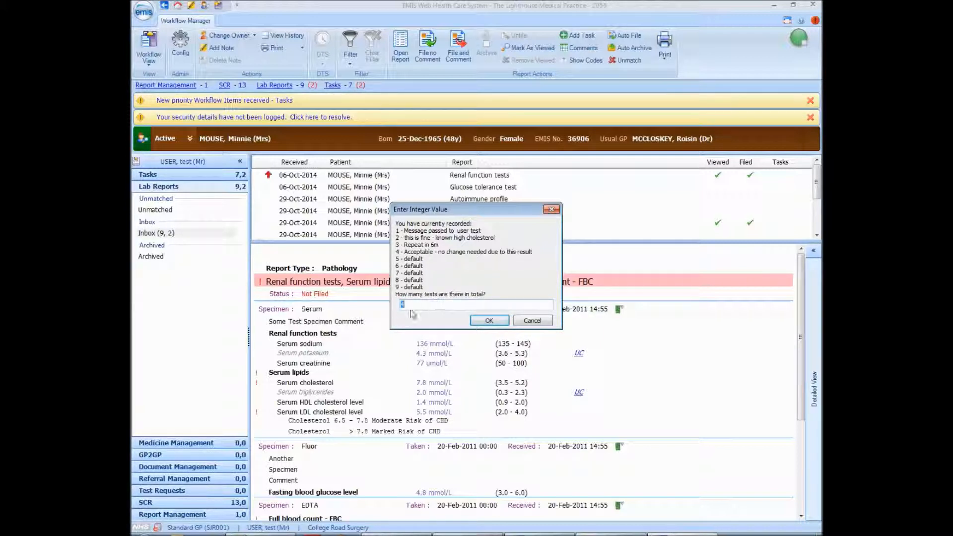
Step: Confirm the total test count in the Enter Integer Value dialog
click(488, 320)
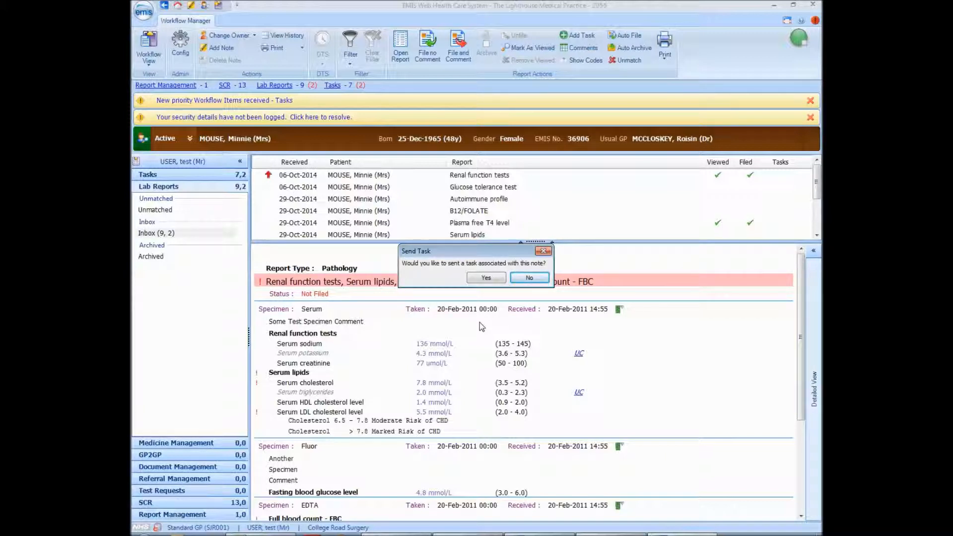
click(528, 277)
text(this is fin)
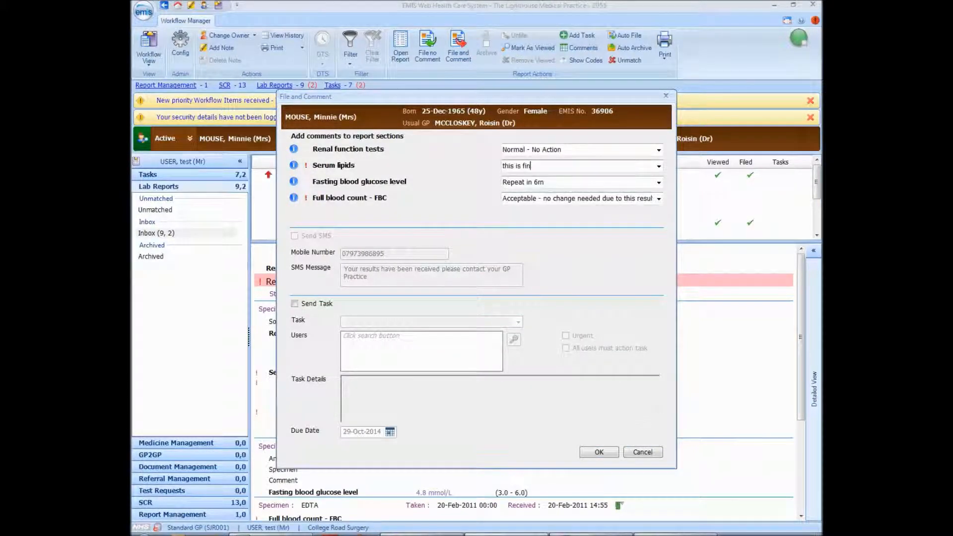
click(513, 339)
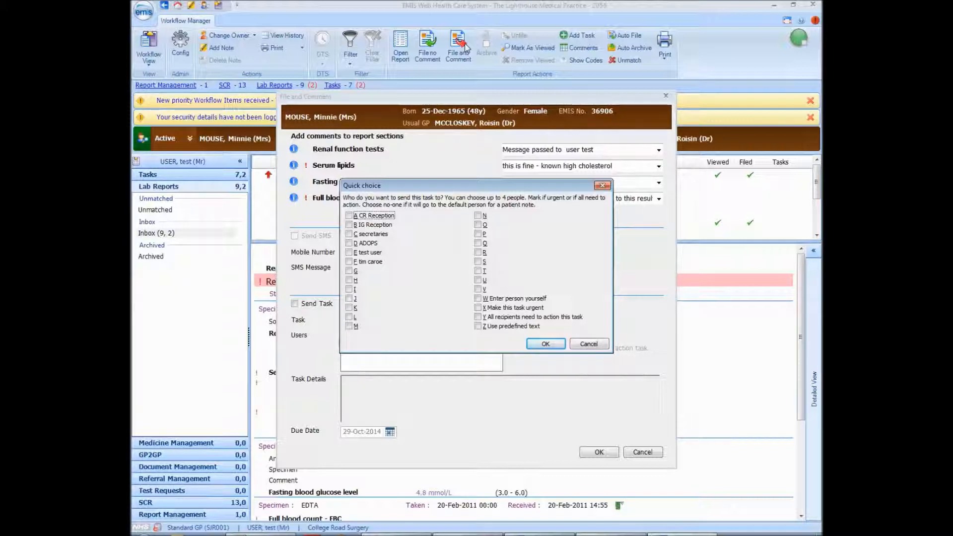
click(349, 262)
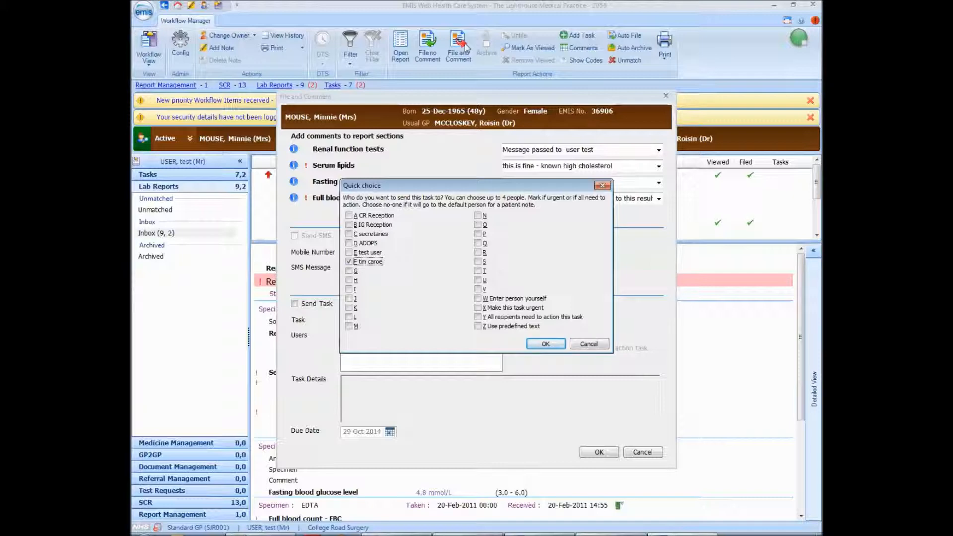
click(544, 344)
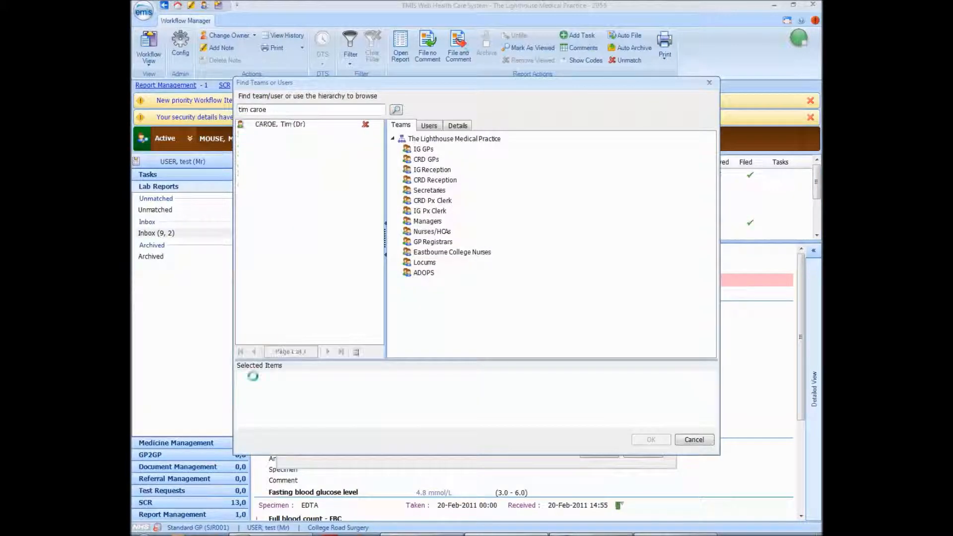
click(650, 439)
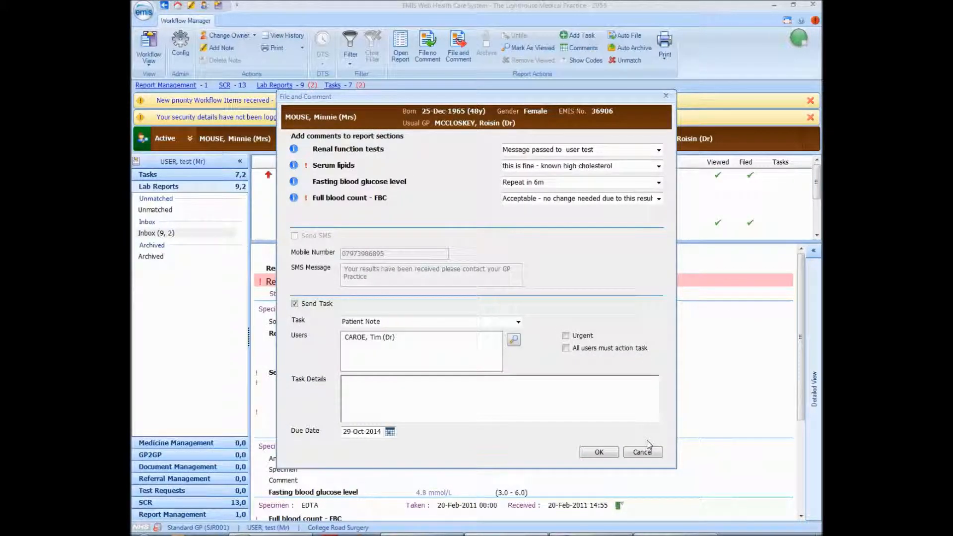
text(this is a good result)
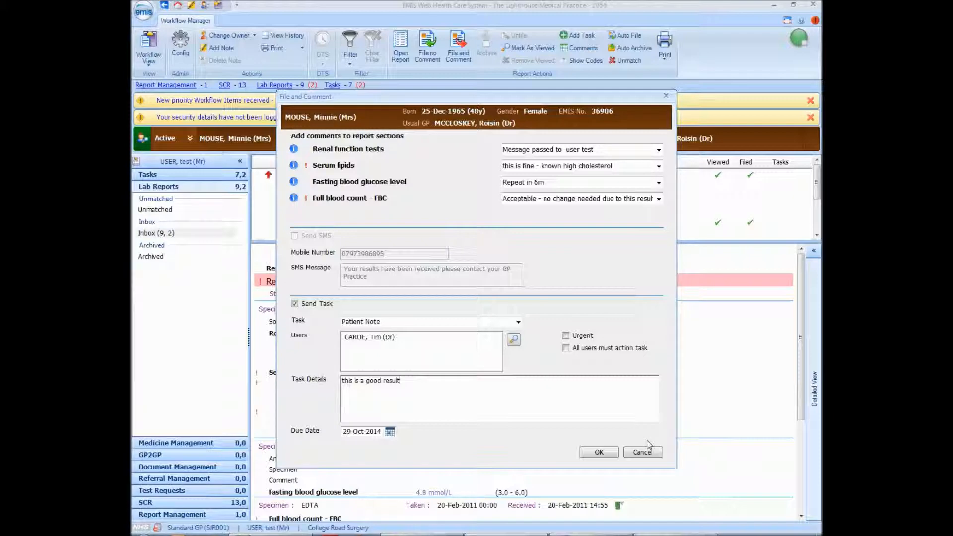
click(598, 451)
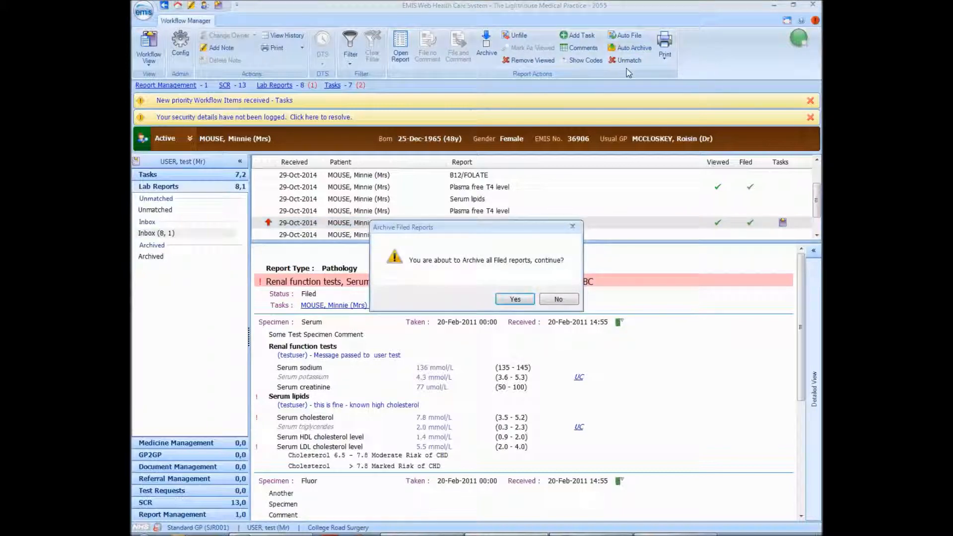
Step: Decline archiving the filed reports and select the B12/FOLATE report
click(514, 299)
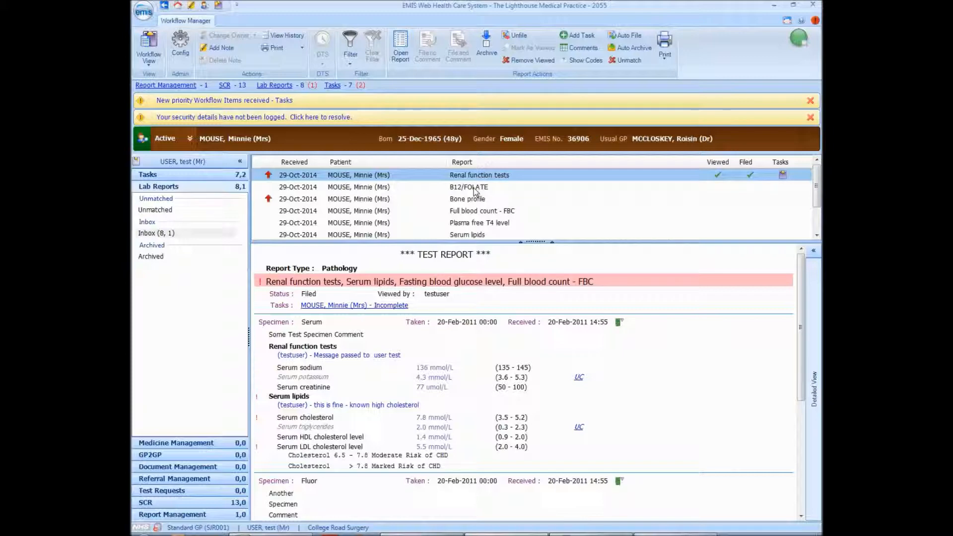
click(468, 186)
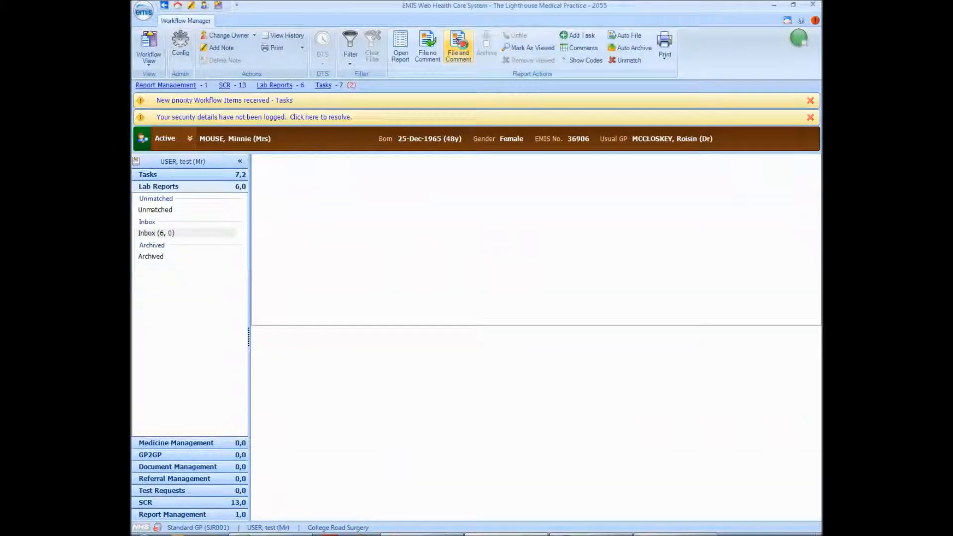
Step: File the FBC, free T4, lipids, B12/FOLATE, autoimmune and glucose tolerance reports with default comments
click(458, 46)
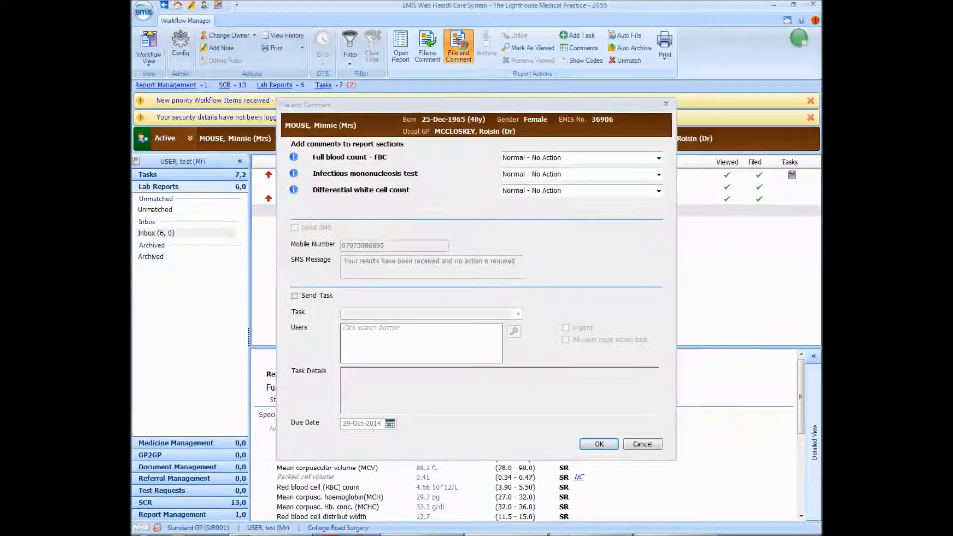
click(597, 444)
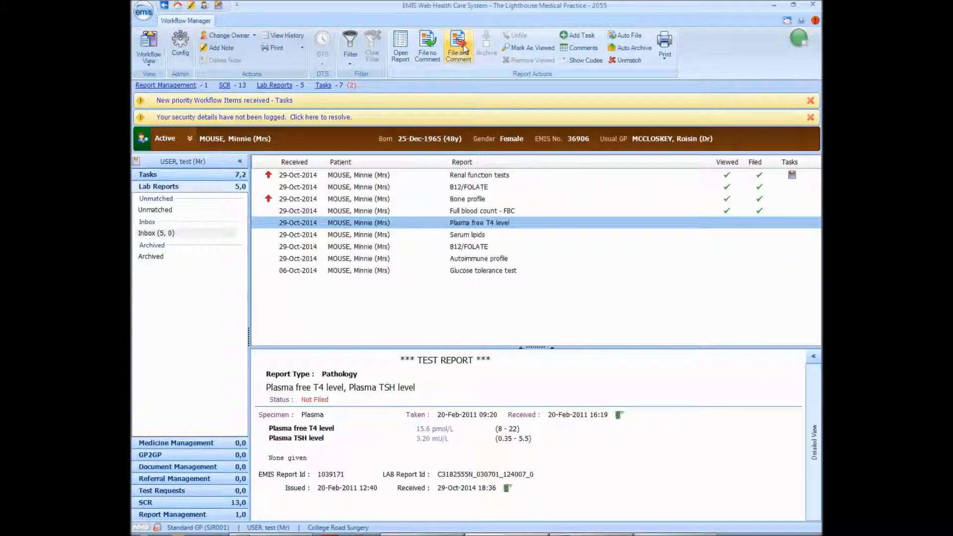
click(458, 47)
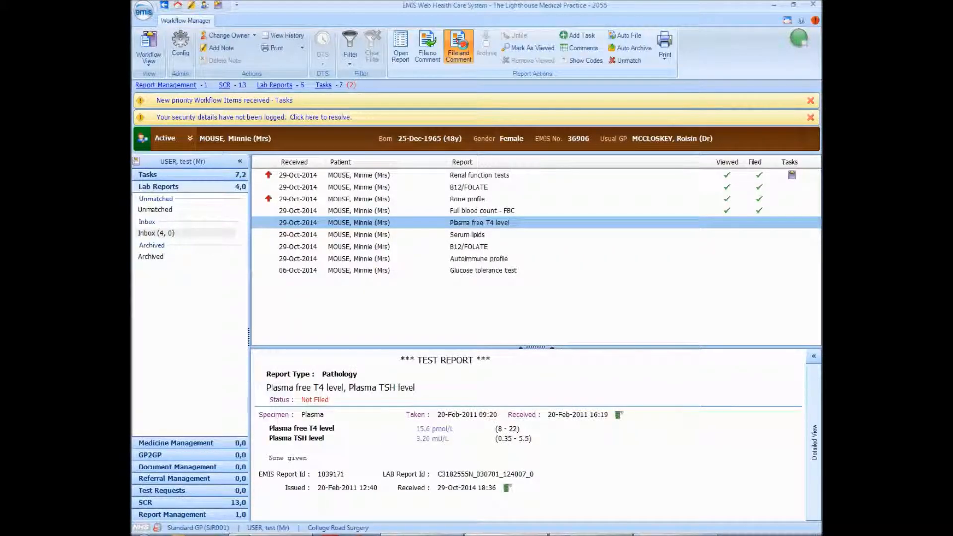
click(457, 46)
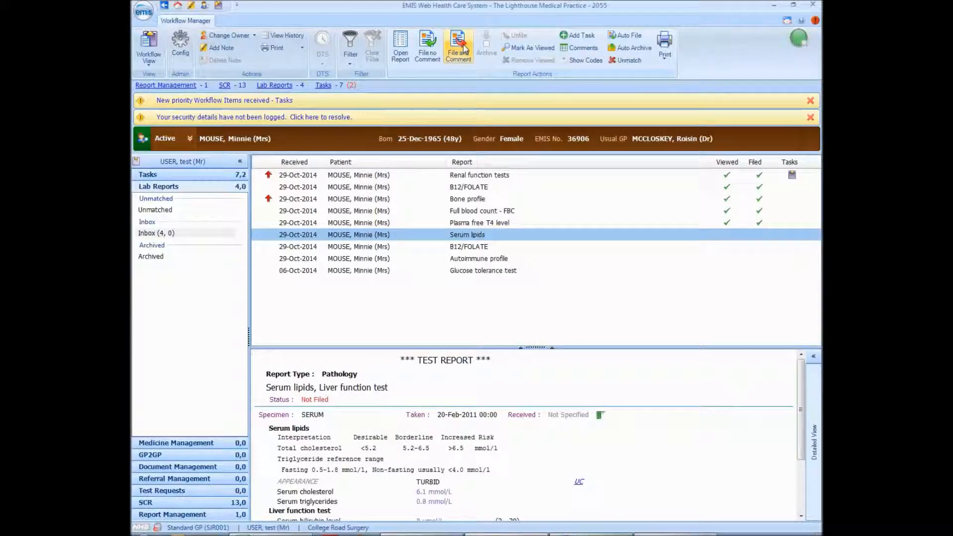
click(458, 48)
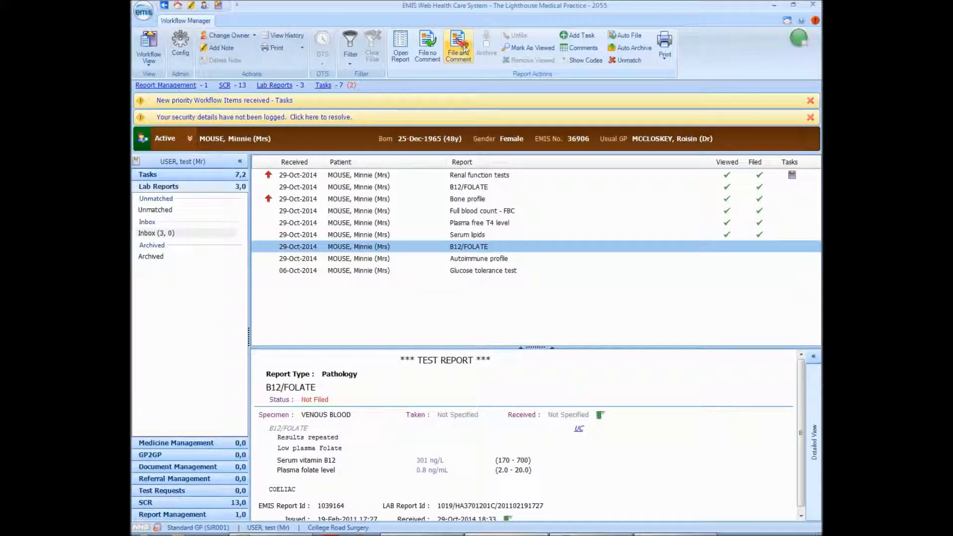
click(457, 47)
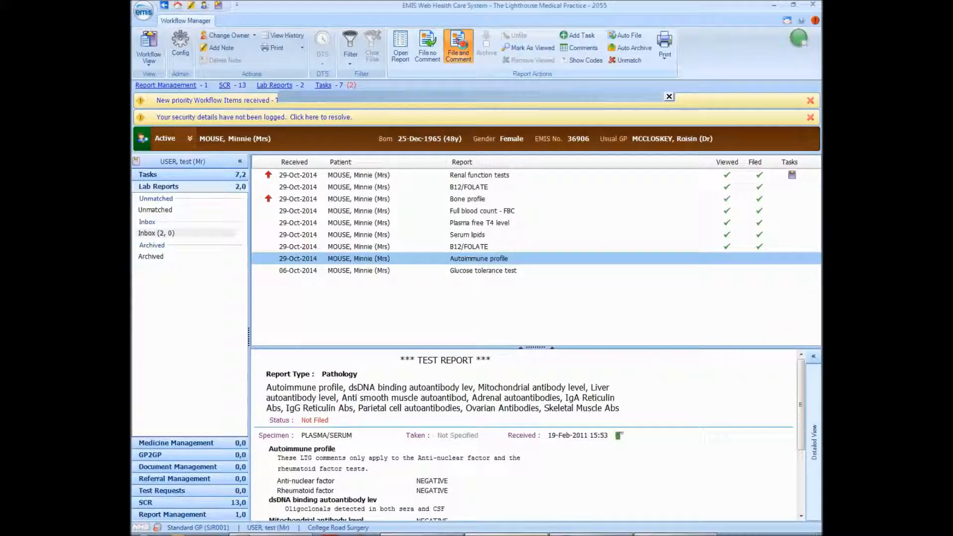
click(457, 45)
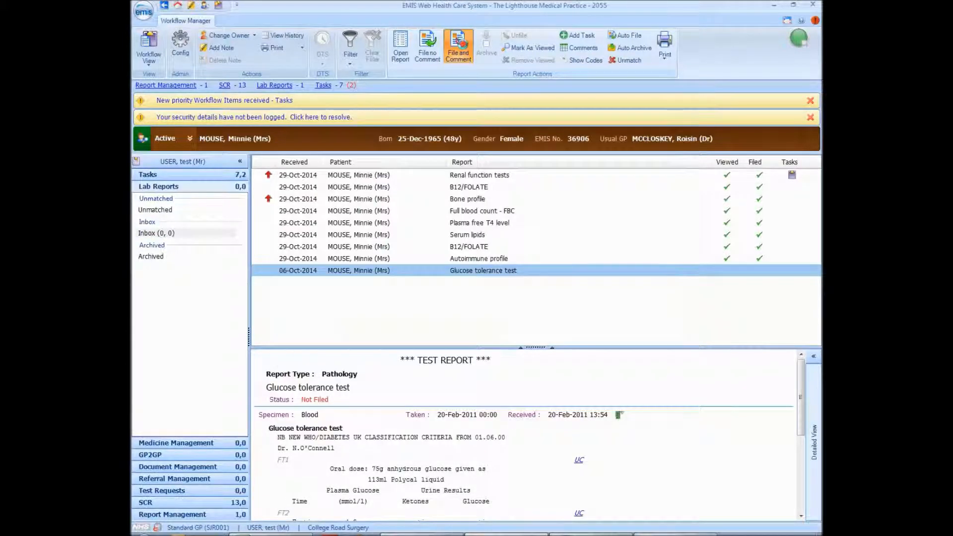
click(458, 46)
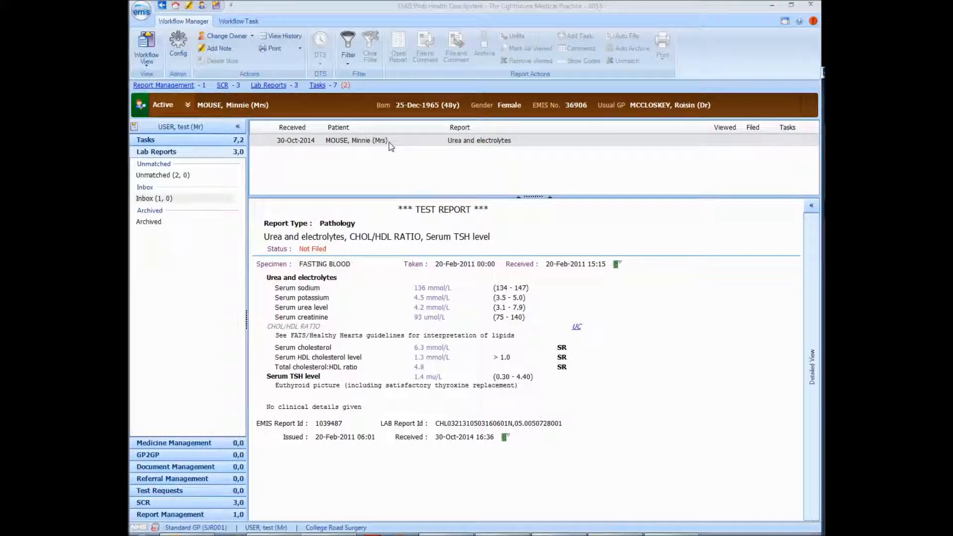
Step: View the Urea and electrolytes report, then reopen it from the inbox as a workflow task
click(238, 21)
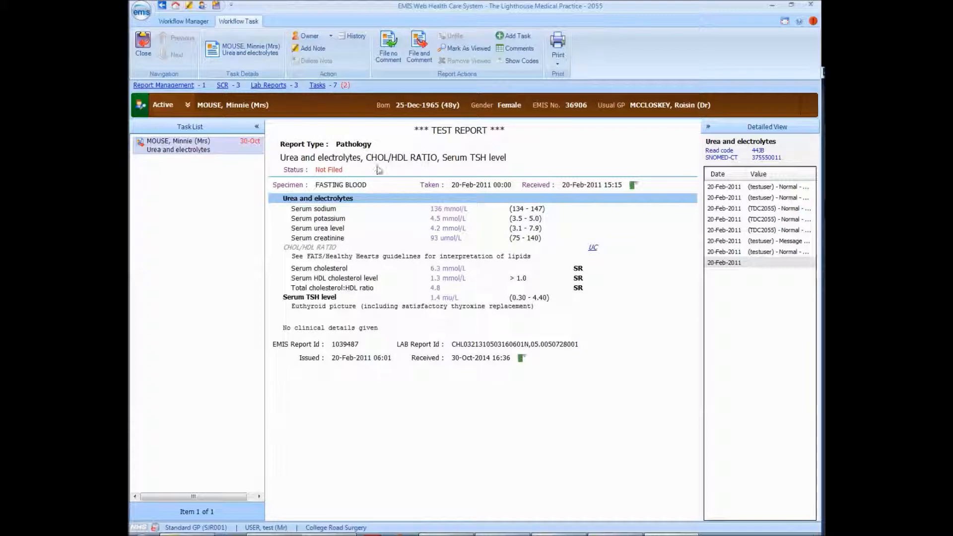
click(184, 21)
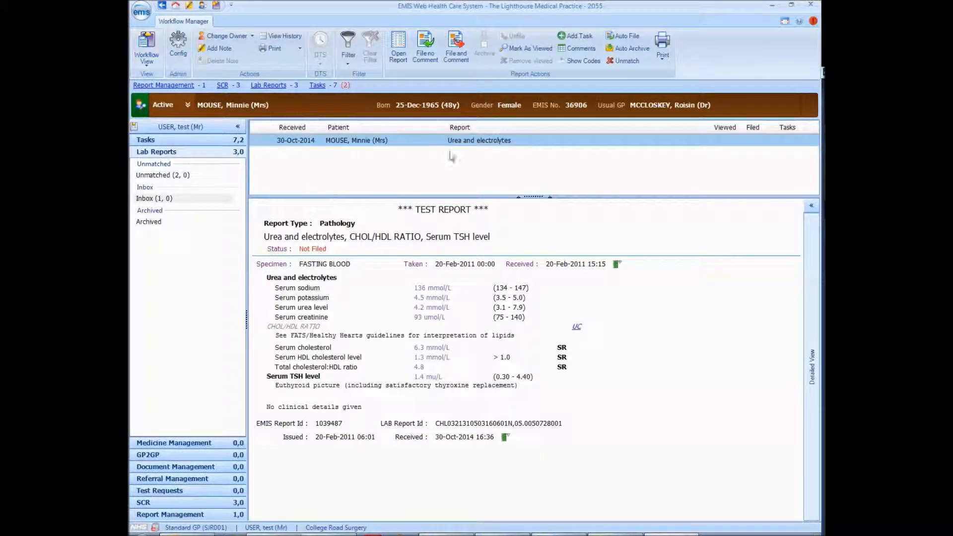
click(455, 48)
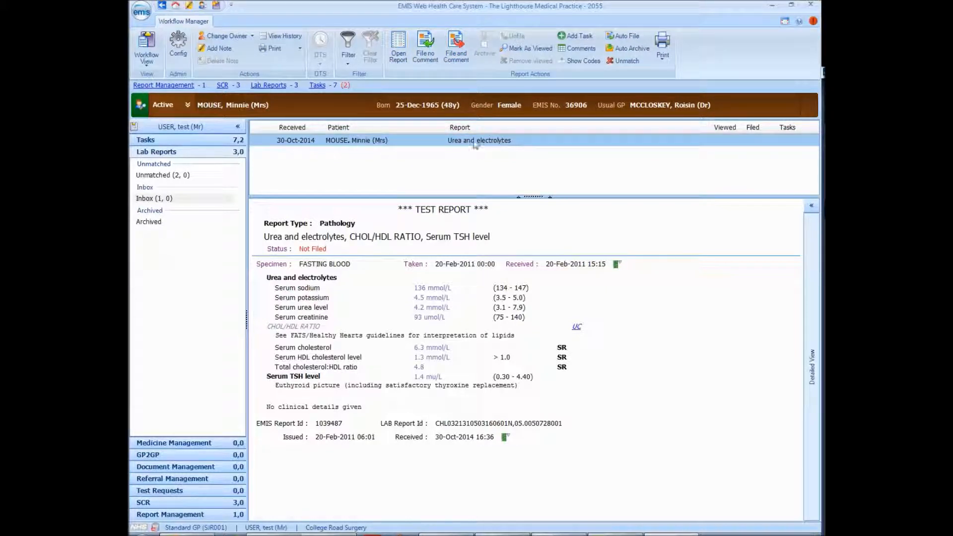
mouse_move(477, 147)
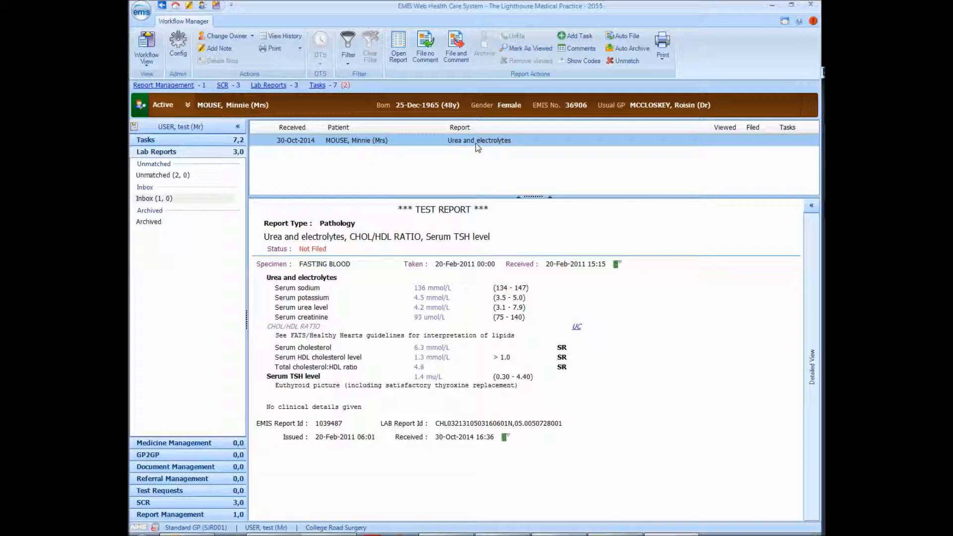
double_click(478, 140)
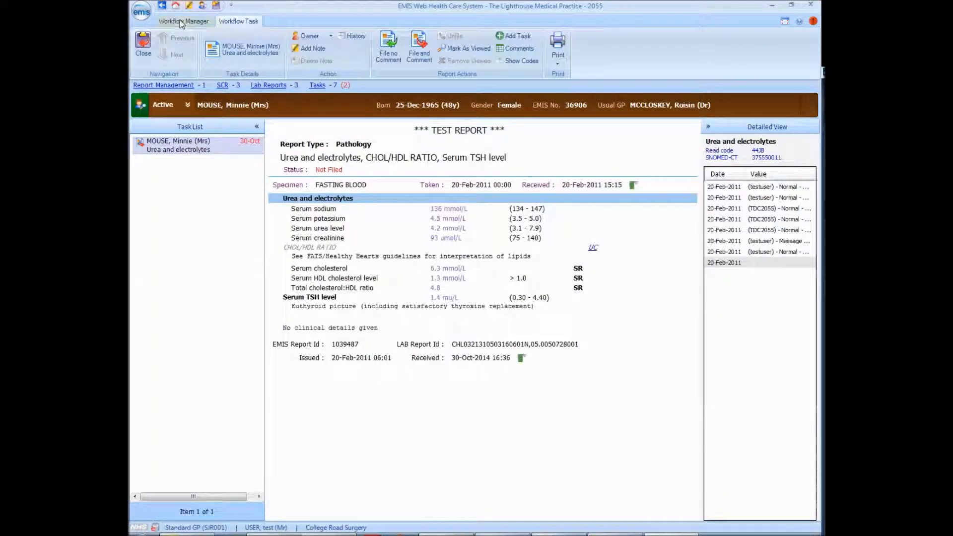
Step: Return to Workflow Manager, dismiss the active-result alert, and select the Urea and electrolytes report
click(183, 21)
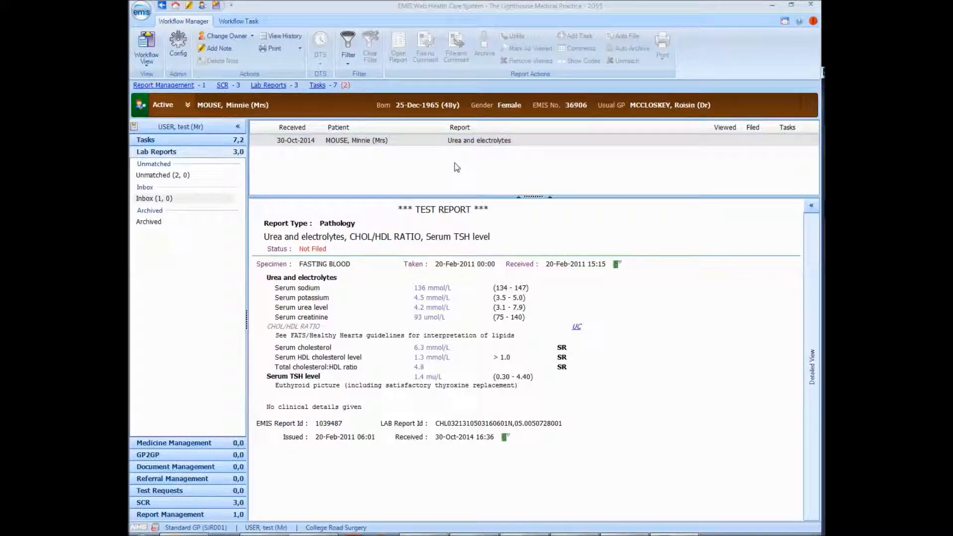
mouse_move(534, 335)
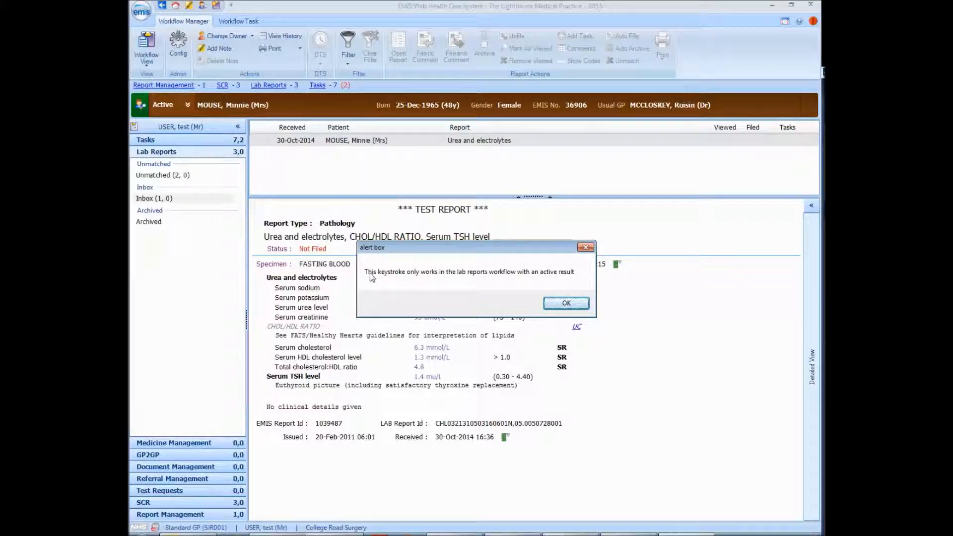
mouse_move(504, 280)
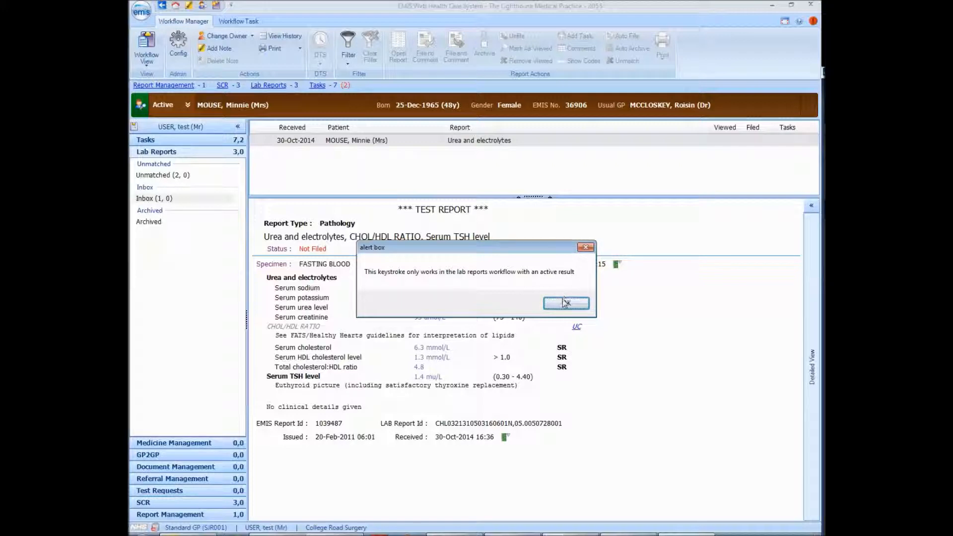
click(565, 303)
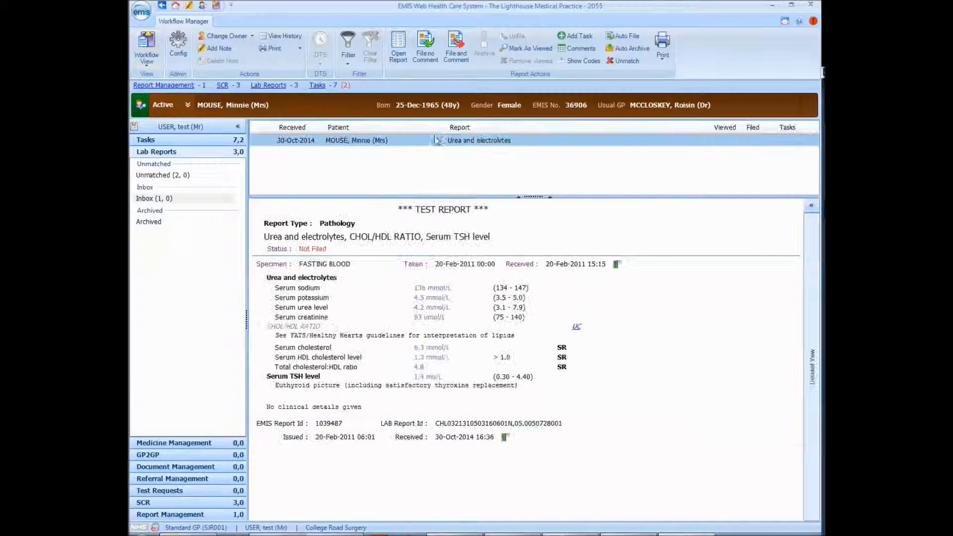
click(455, 47)
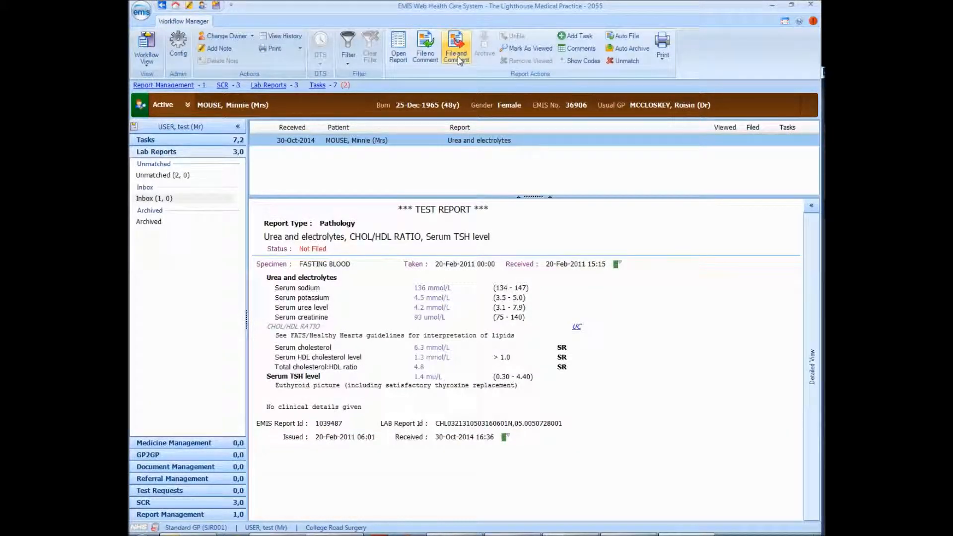